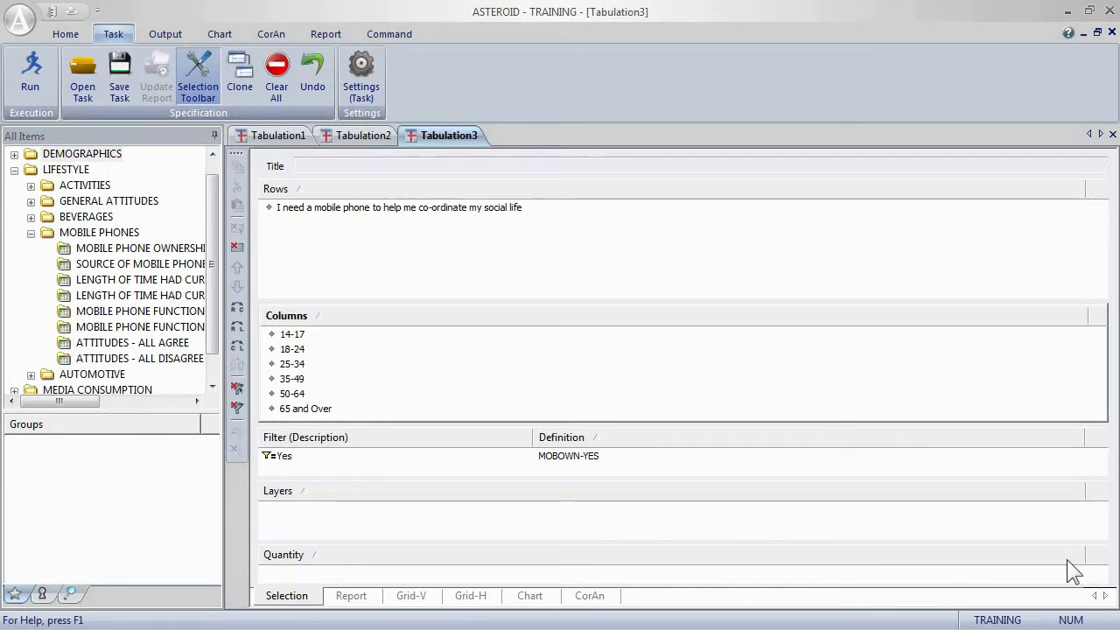
mouse_move(451, 240)
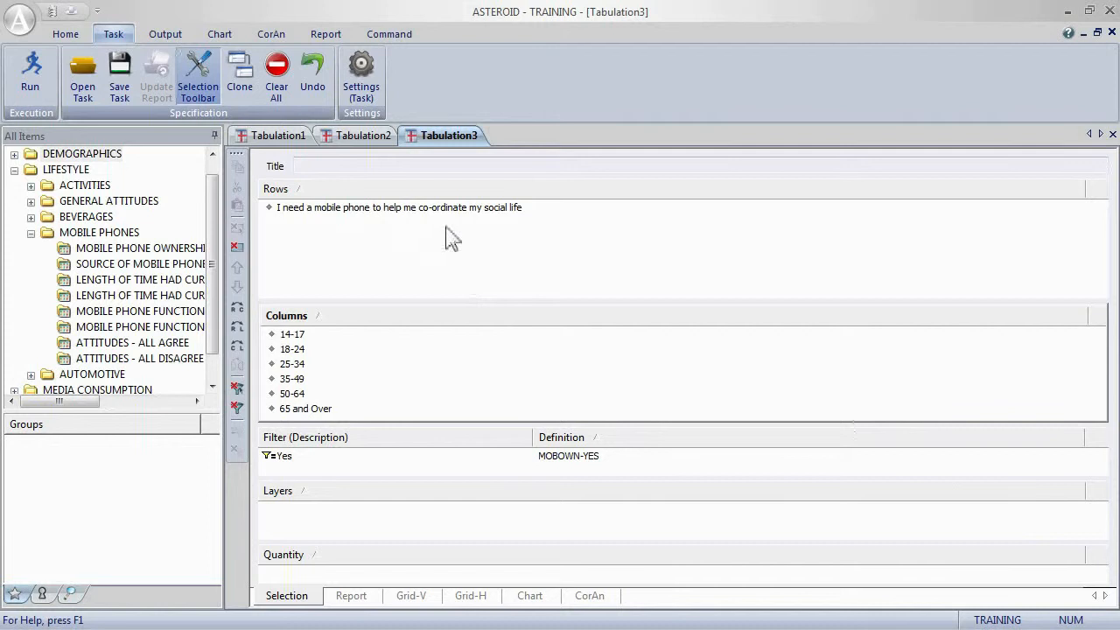
mouse_move(372, 379)
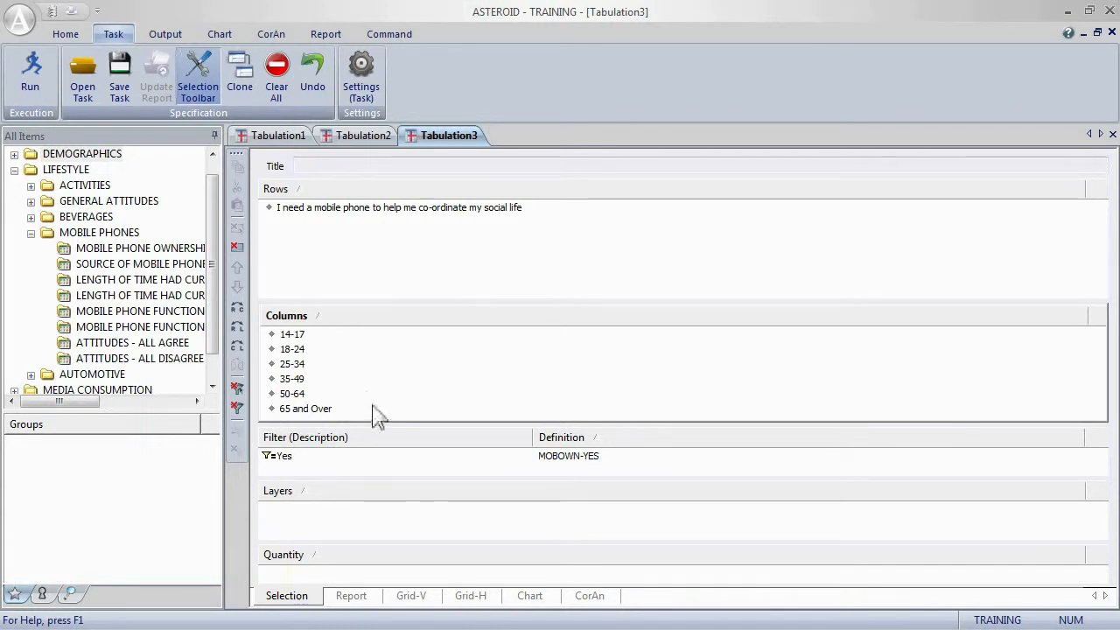
Delete all six age-group column items from Tabulation3 via the column context menu.
right_click(292, 349)
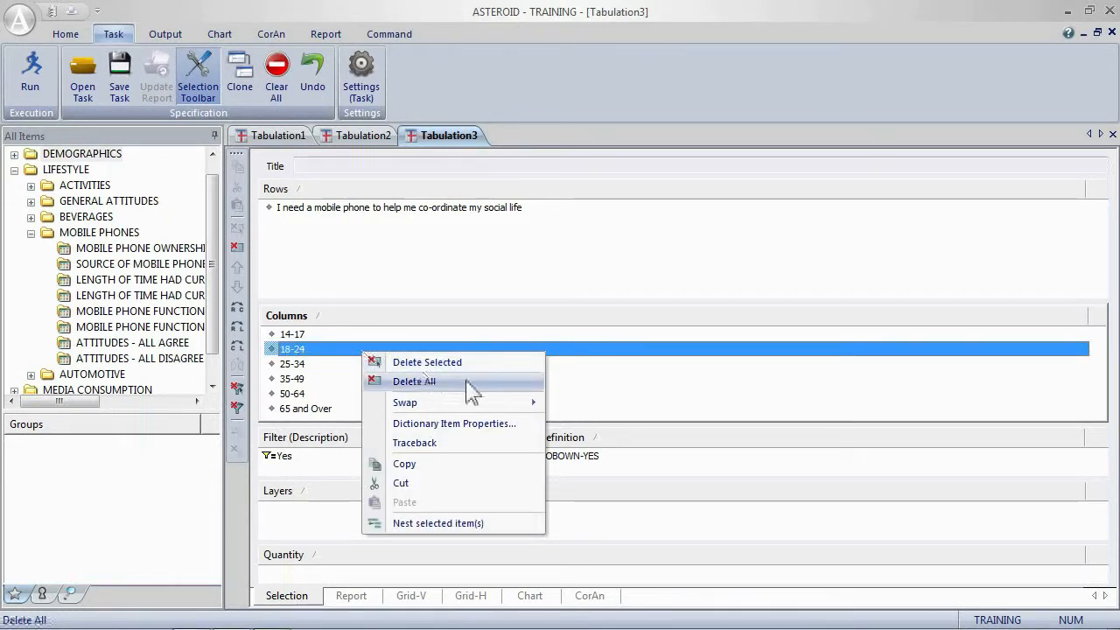
left_click(414, 381)
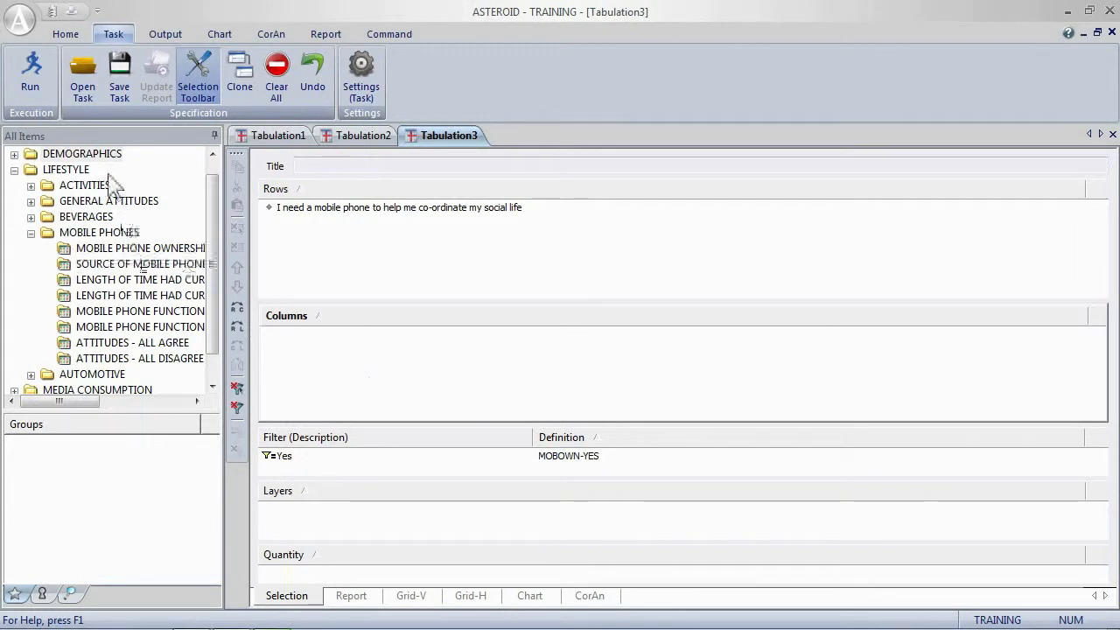
Set MOBILE PHONE FUNCTIONS CURRENTLY USE as columns and SEX as the layer.
left_click(99, 232)
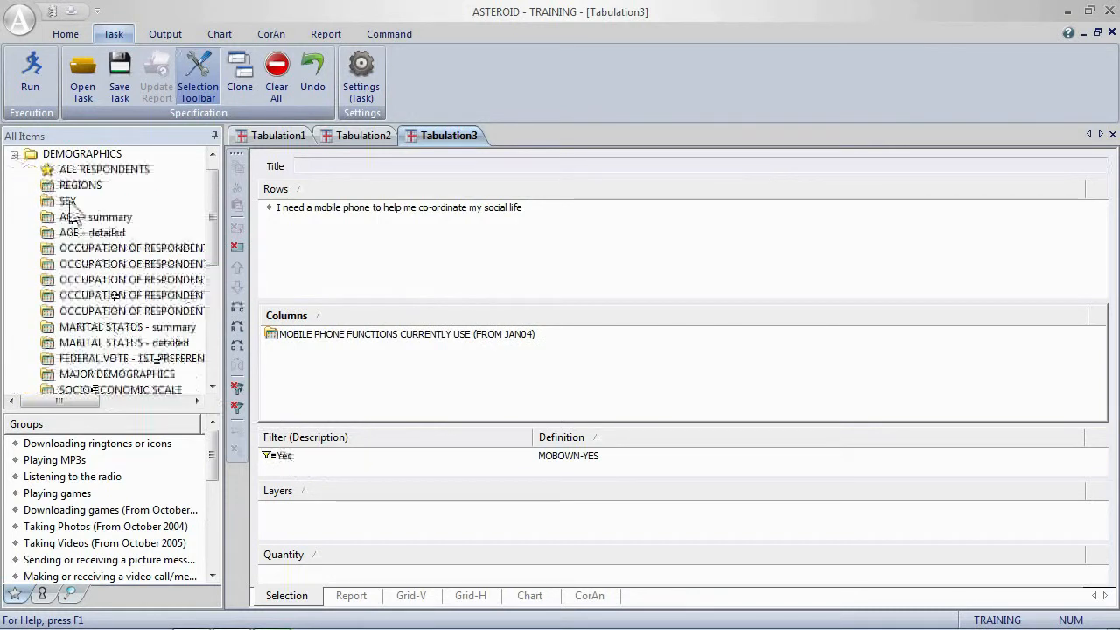
left_click_drag(68, 200, 282, 512)
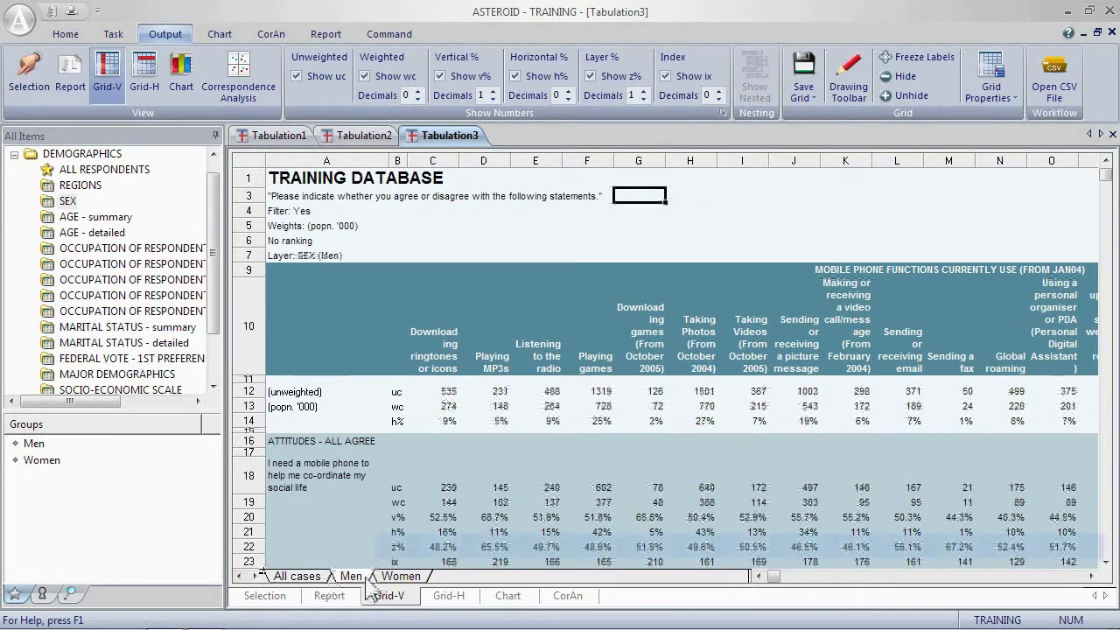
Switch the Grid-V output from the Men layer to All cases.
left_click(350, 576)
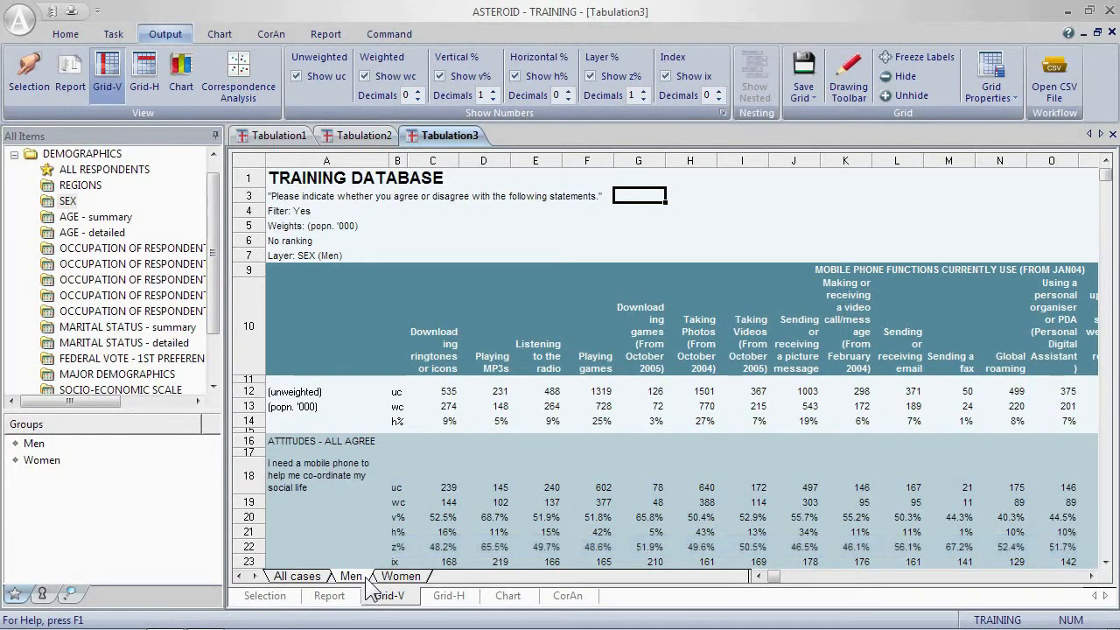
left_click(297, 575)
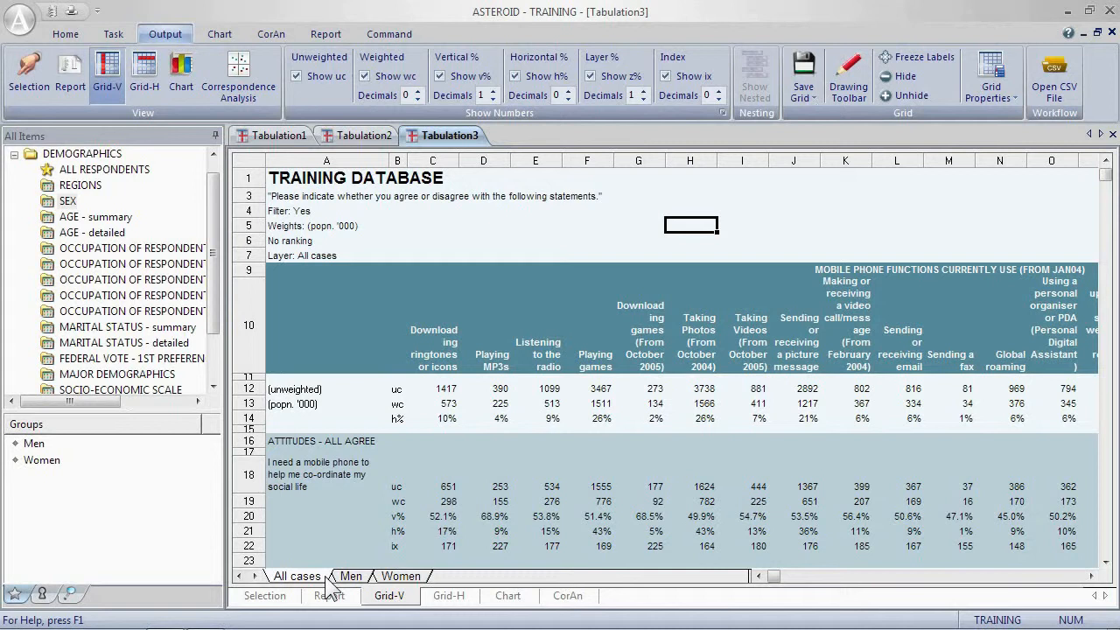
View the Men layer results, then switch to the Women layer counts and z%.
left_click(500, 501)
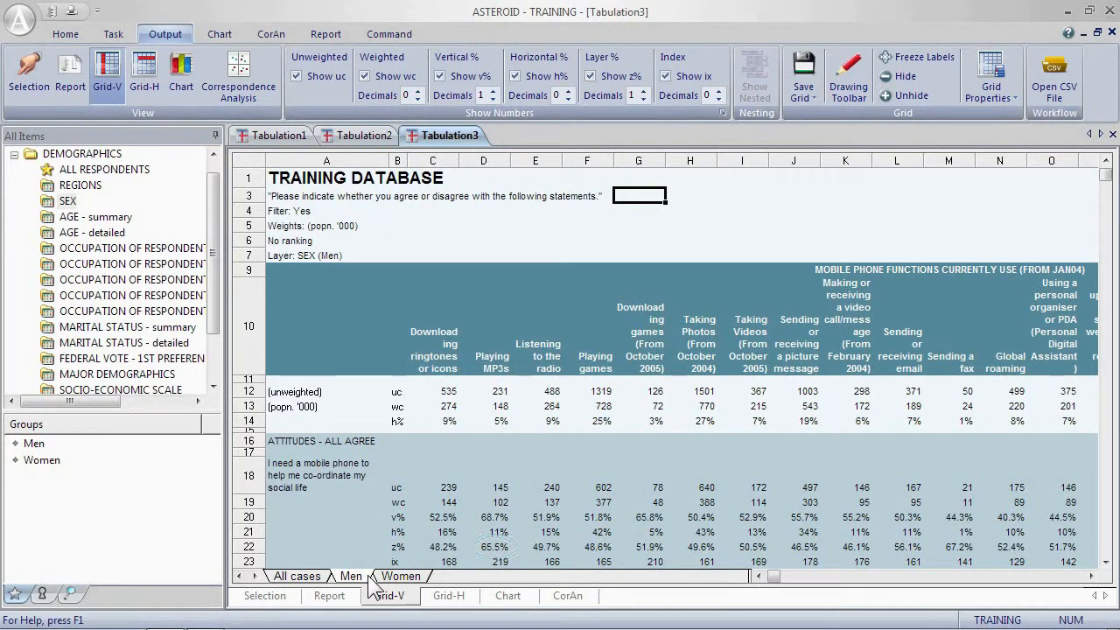
left_click(401, 576)
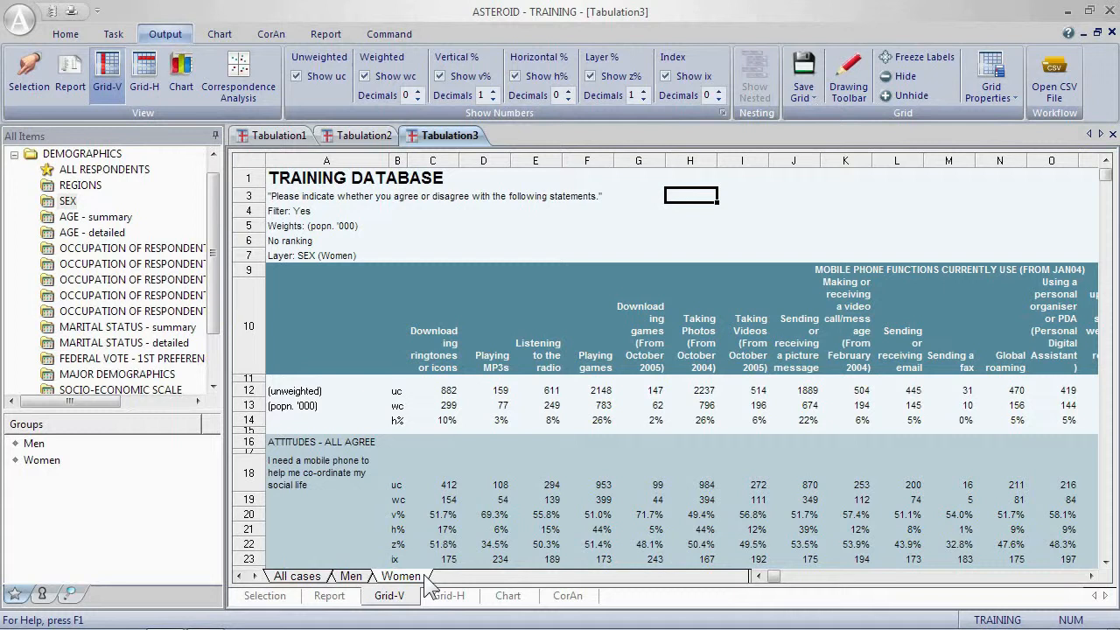
Return the Grid-V output to the All cases layer with its TOTAL column.
left_click(297, 576)
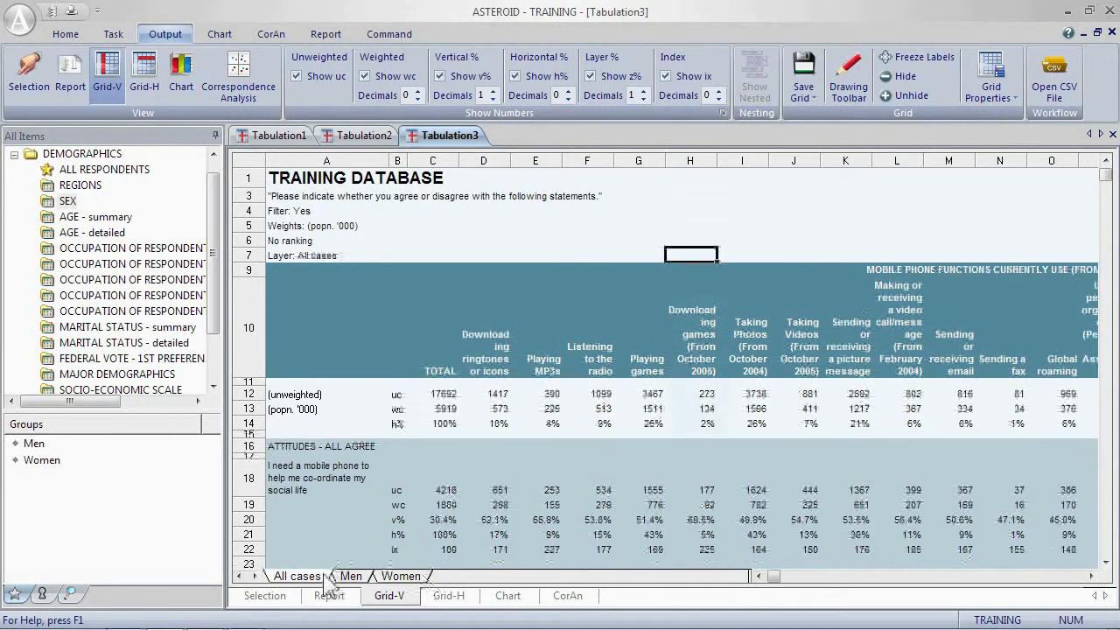
left_click(691, 337)
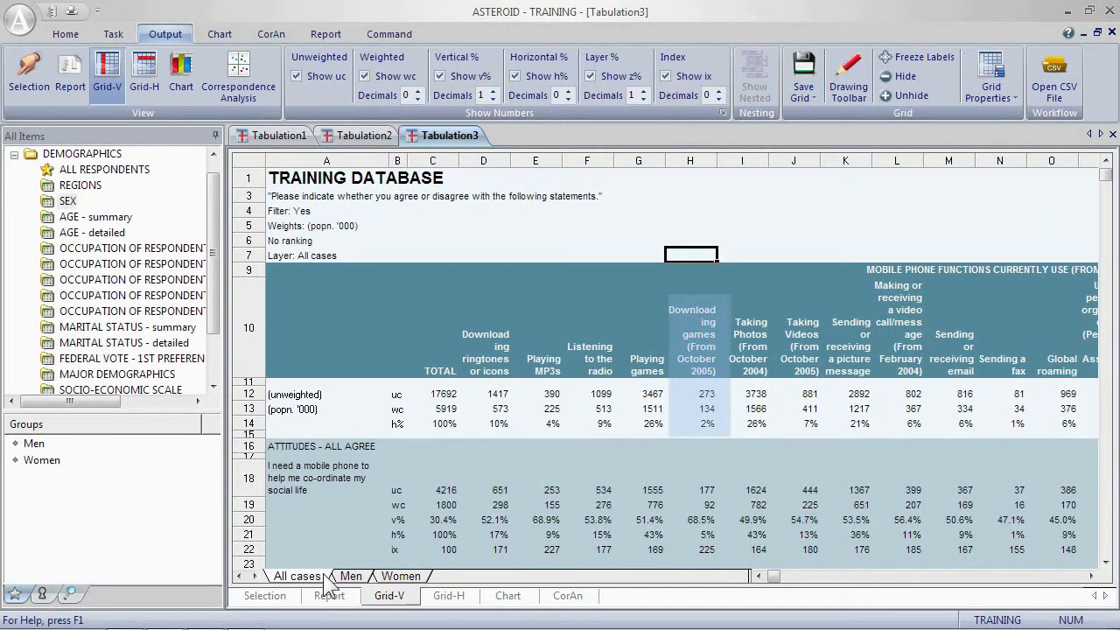